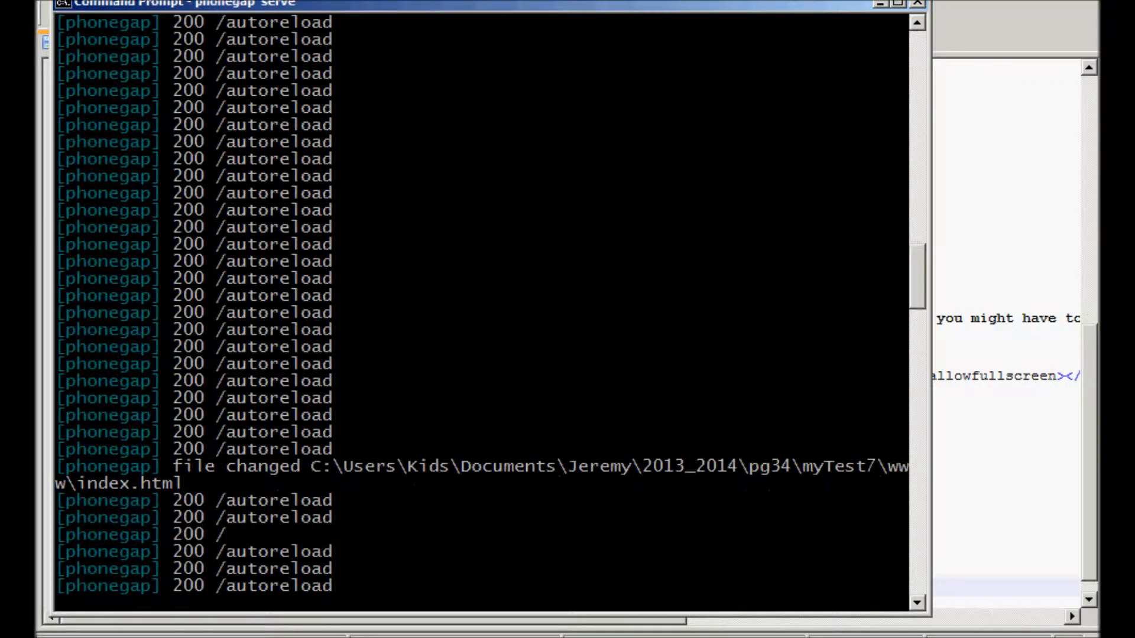
# Step: Review the phonegap serve log showing index.html was changed and reloaded
pyautogui.scroll(-3)
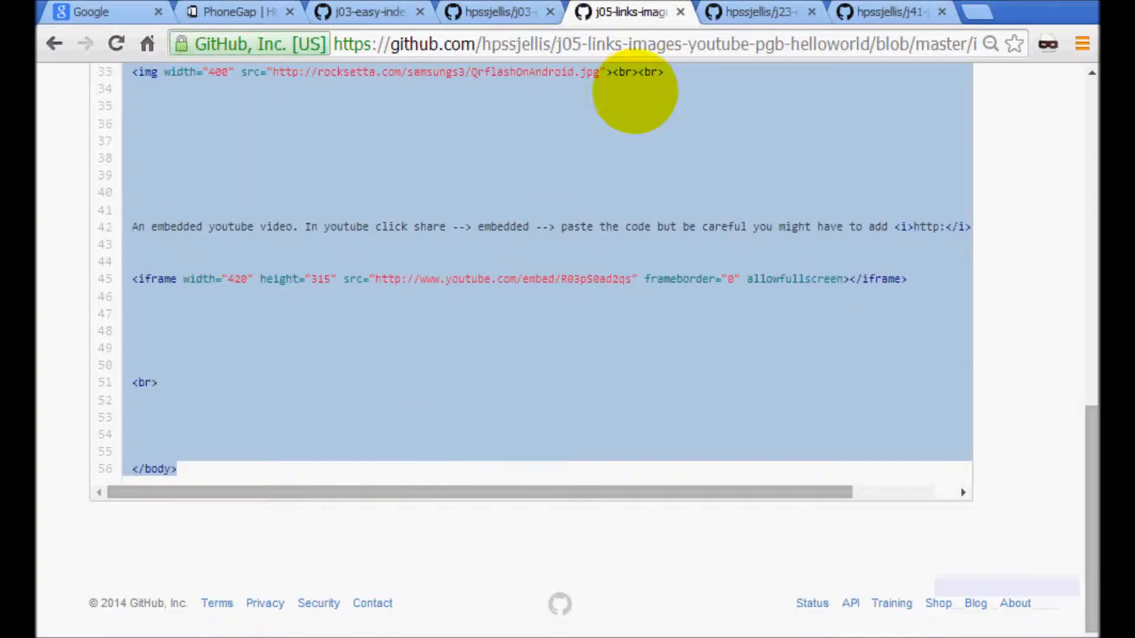
# Step: View index.html in the j23-cssAnimations-pgb-helloworld repository on GitHub
pyautogui.click(754, 12)
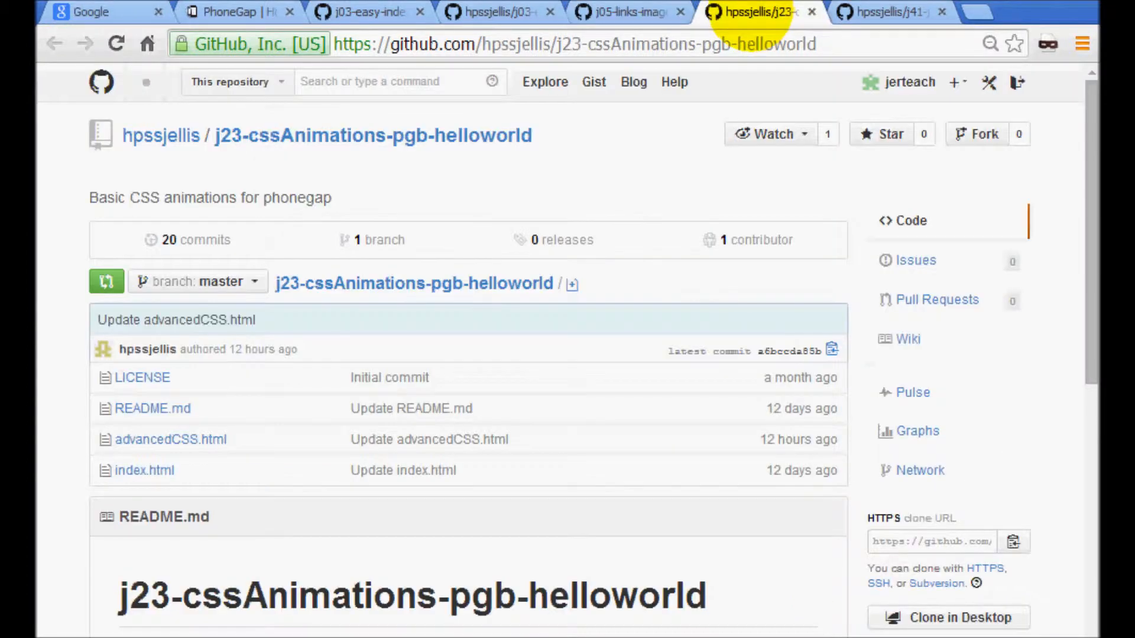
pyautogui.moveTo(170, 539)
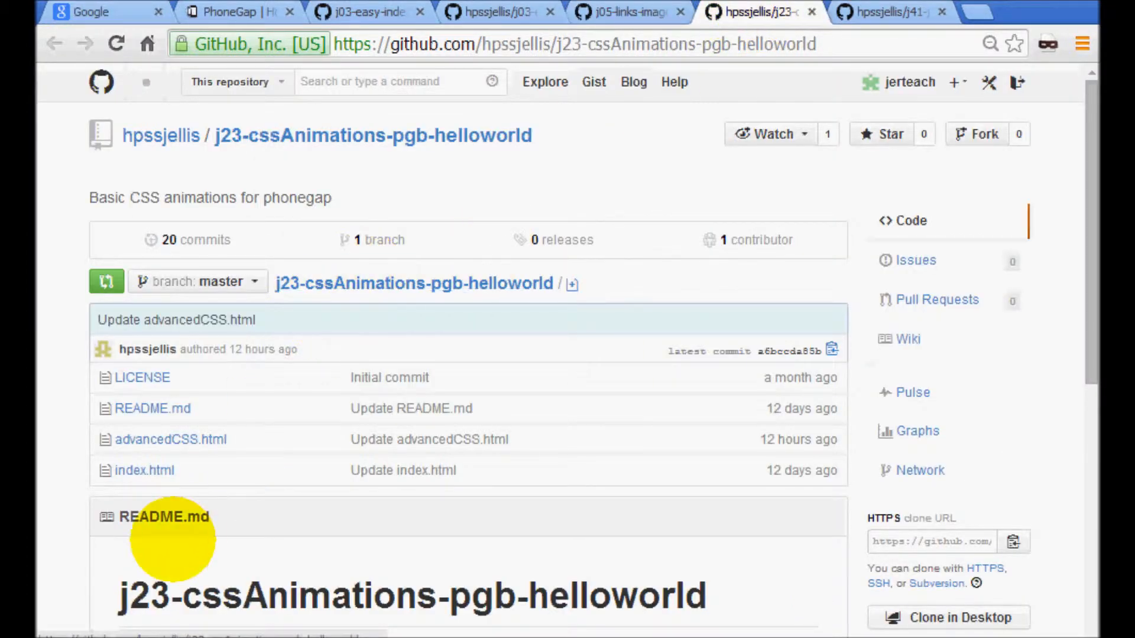
pyautogui.click(144, 470)
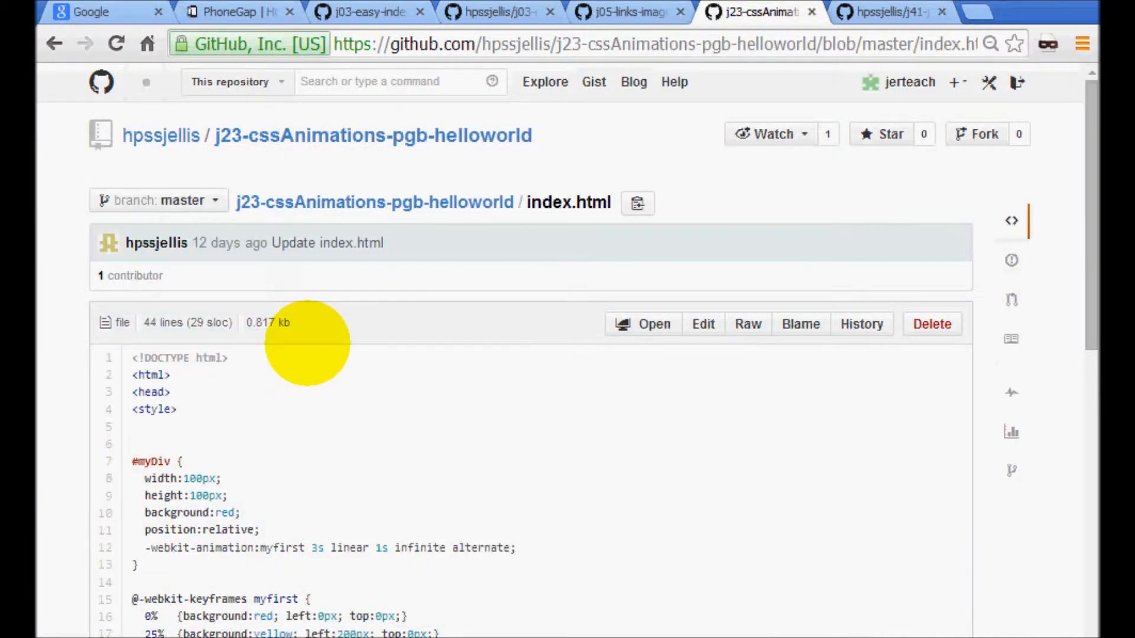
pyautogui.scroll(-3)
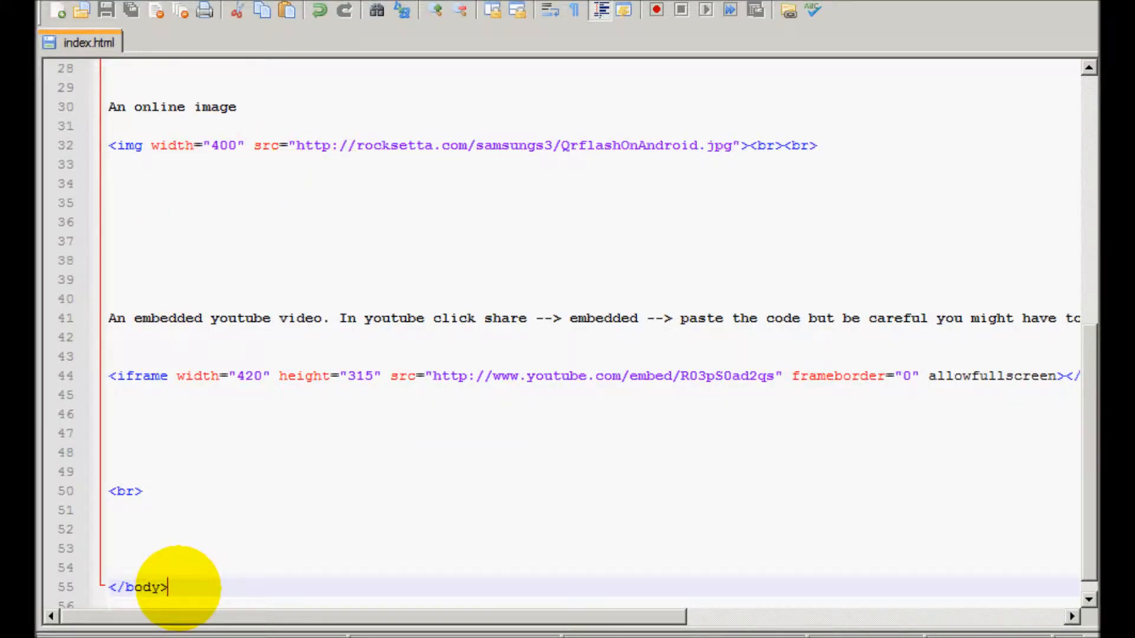
# Step: Scroll the local index.html in Notepad++ back to its beginning
pyautogui.scroll(3)
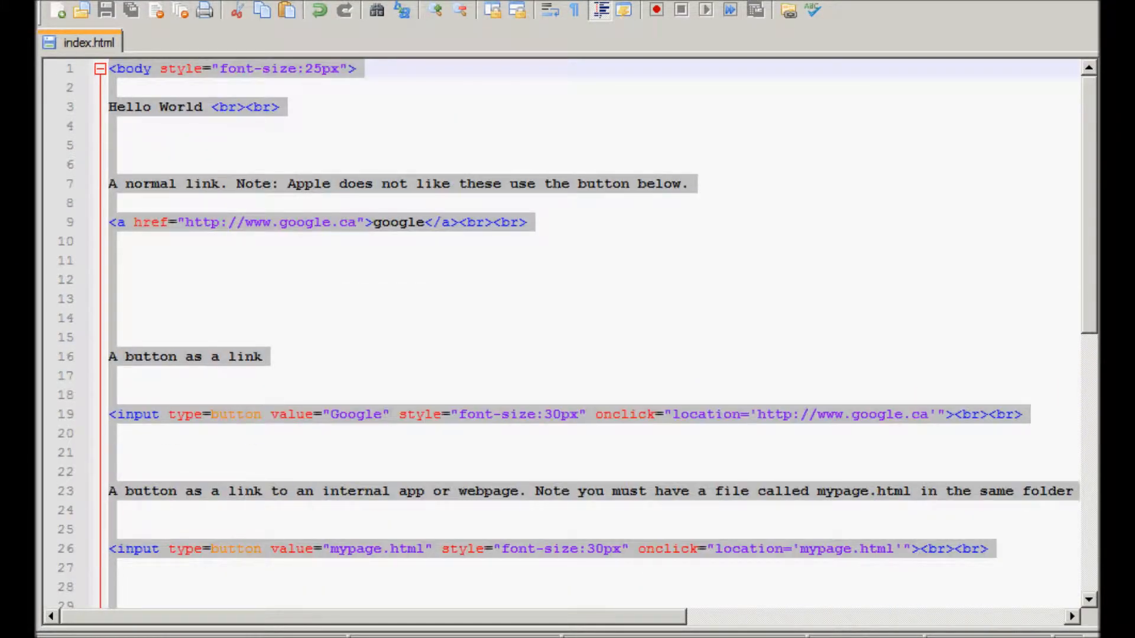